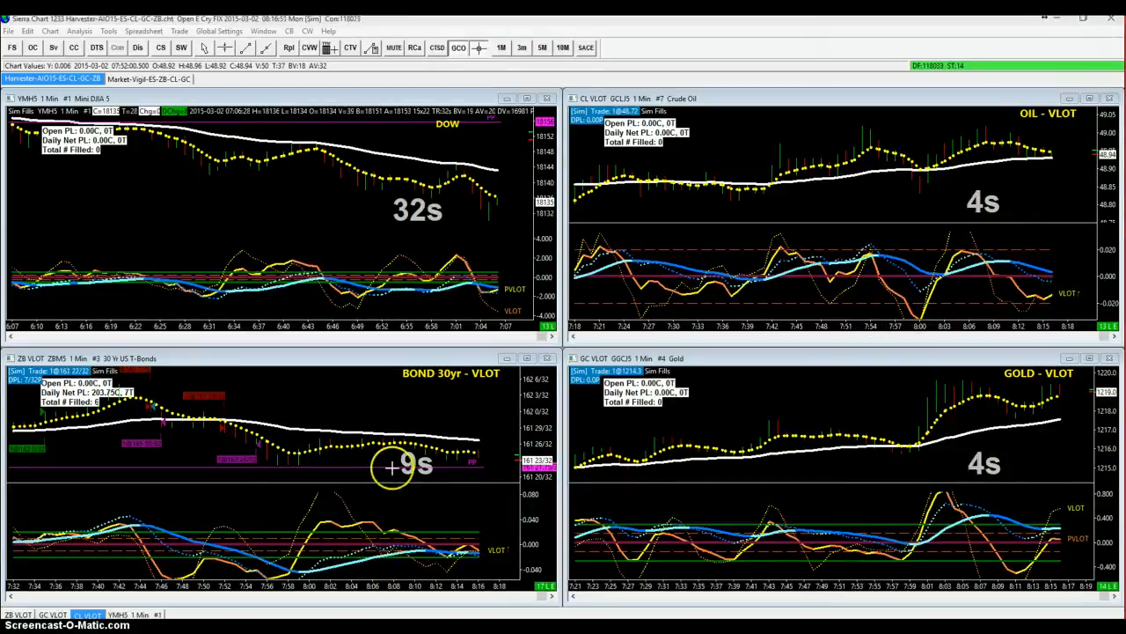
{"action": "mouse_move", "coordinate": [366, 119]}
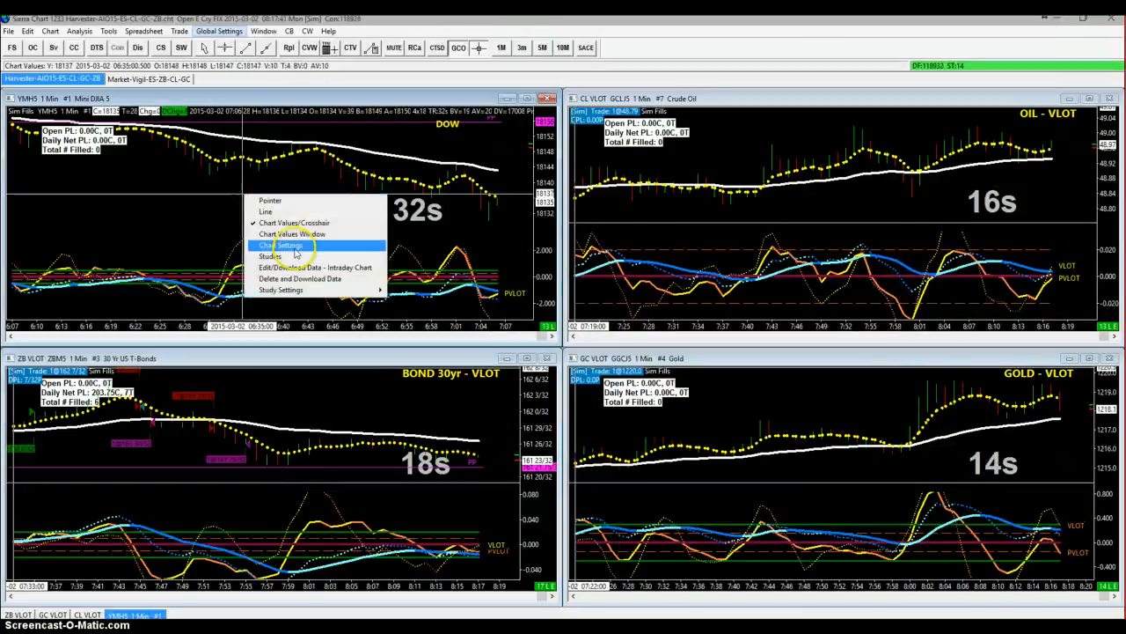
{"action": "left_click", "coordinate": [269, 256]}
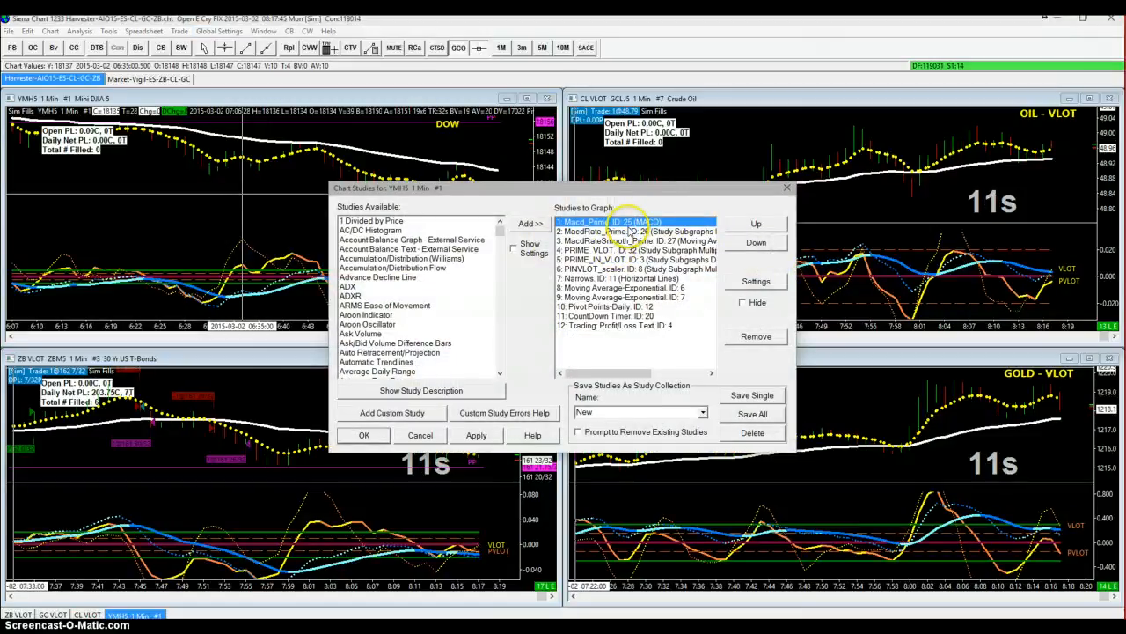
{"action": "left_click", "coordinate": [616, 324]}
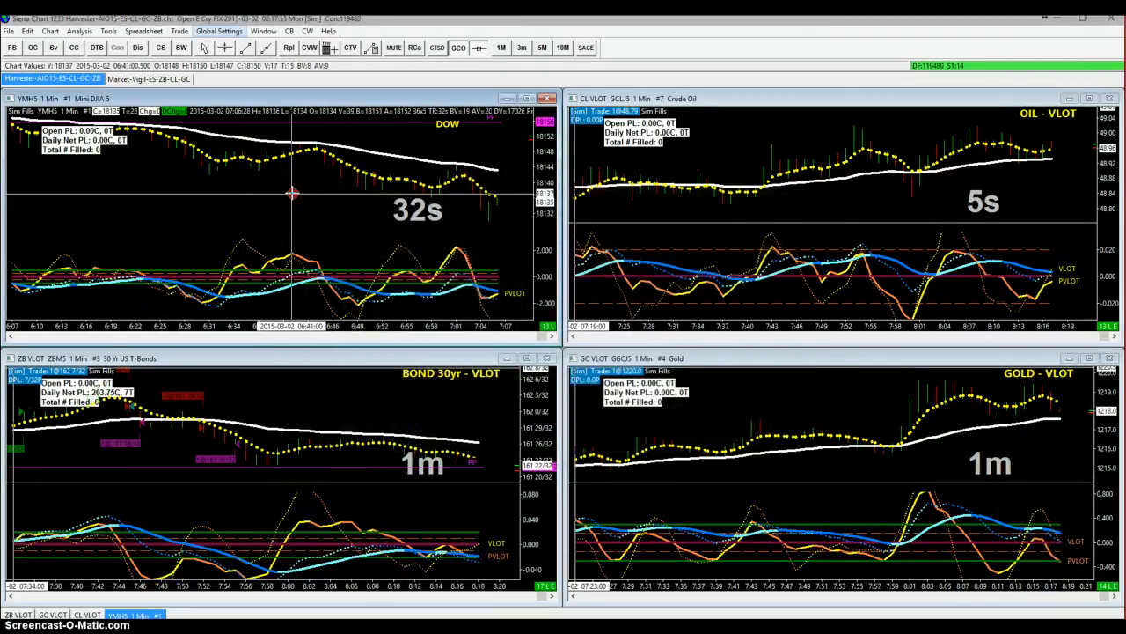
{"action": "right_click", "coordinate": [290, 194]}
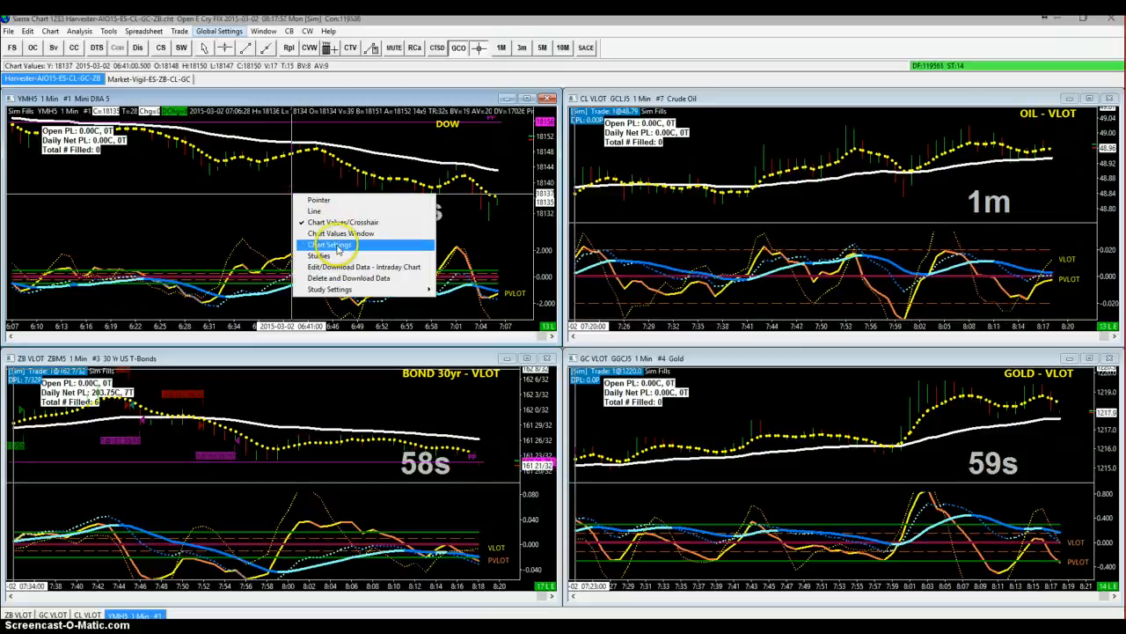
{"action": "left_click", "coordinate": [332, 243]}
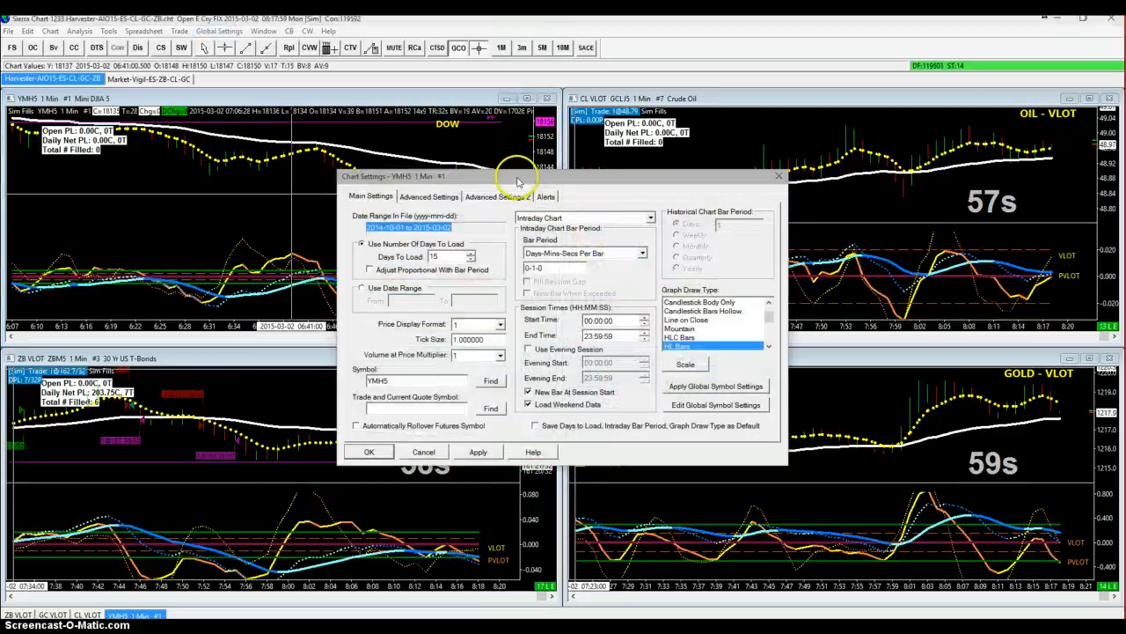
{"action": "left_click_drag", "start_coordinate": [519, 176], "coordinate": [517, 190]}
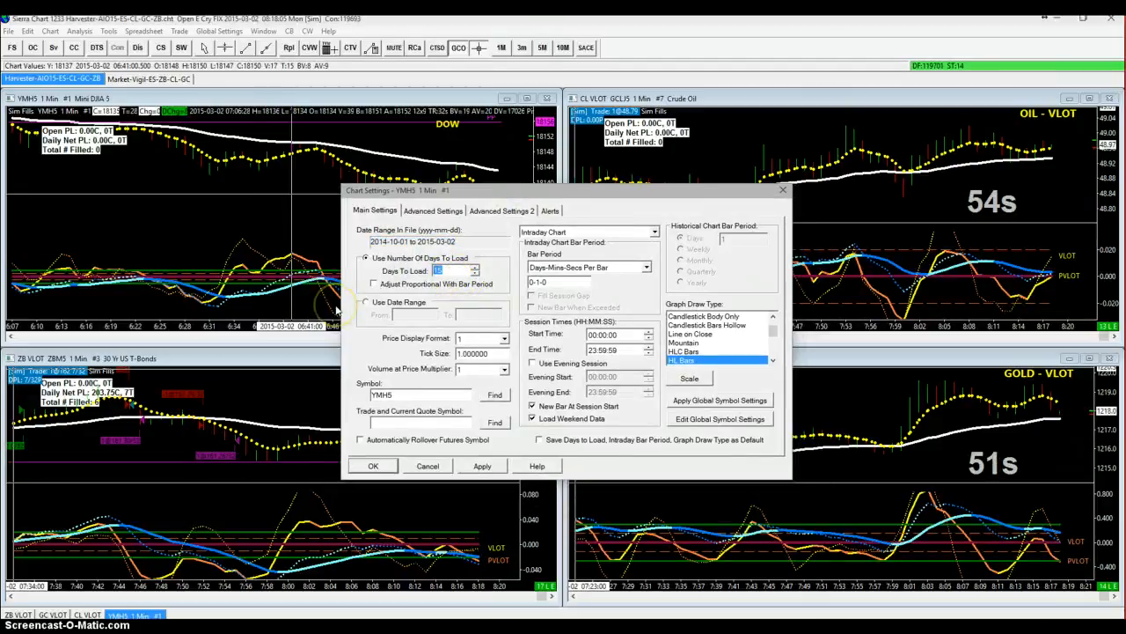
{"action": "mouse_move", "coordinate": [335, 413]}
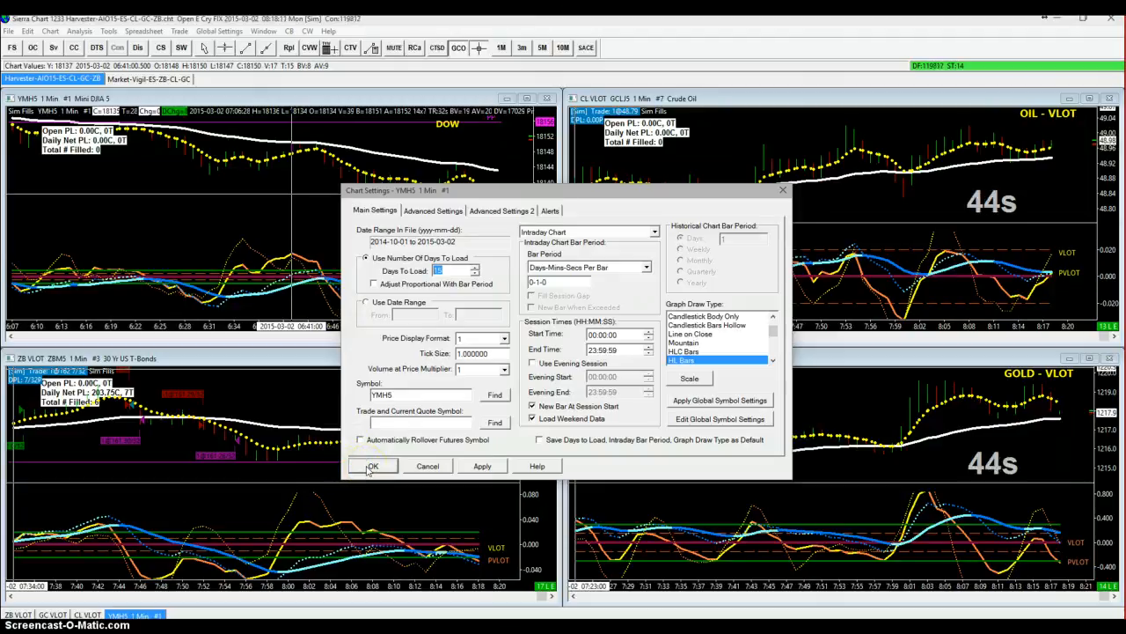
{"action": "left_click", "coordinate": [373, 465]}
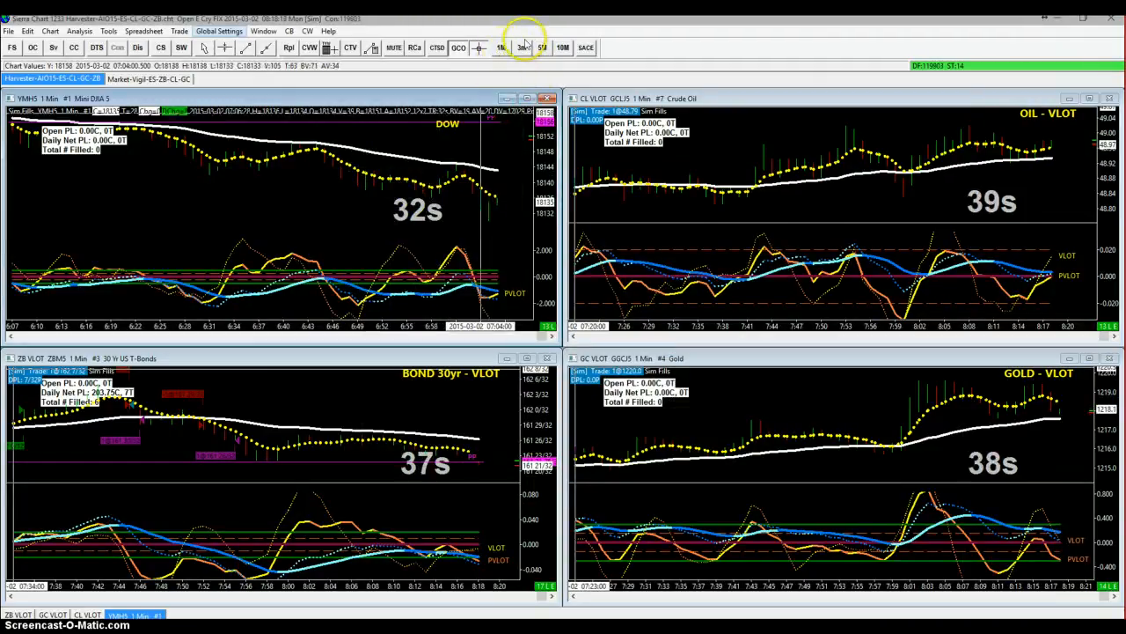
{"action": "left_click", "coordinate": [521, 48]}
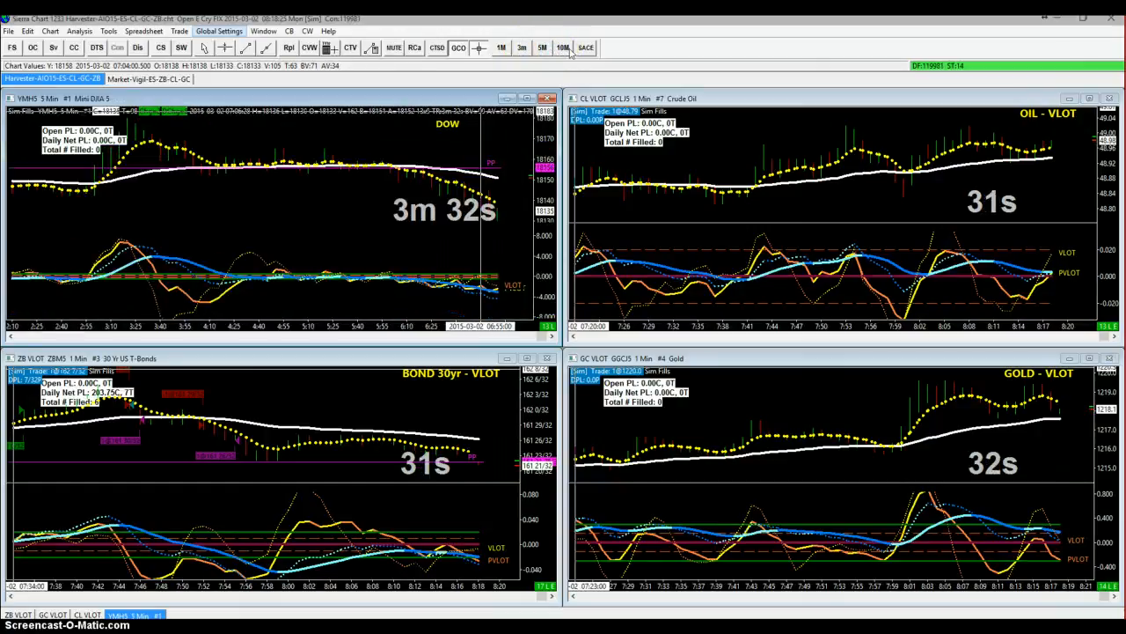
{"action": "left_click", "coordinate": [564, 48]}
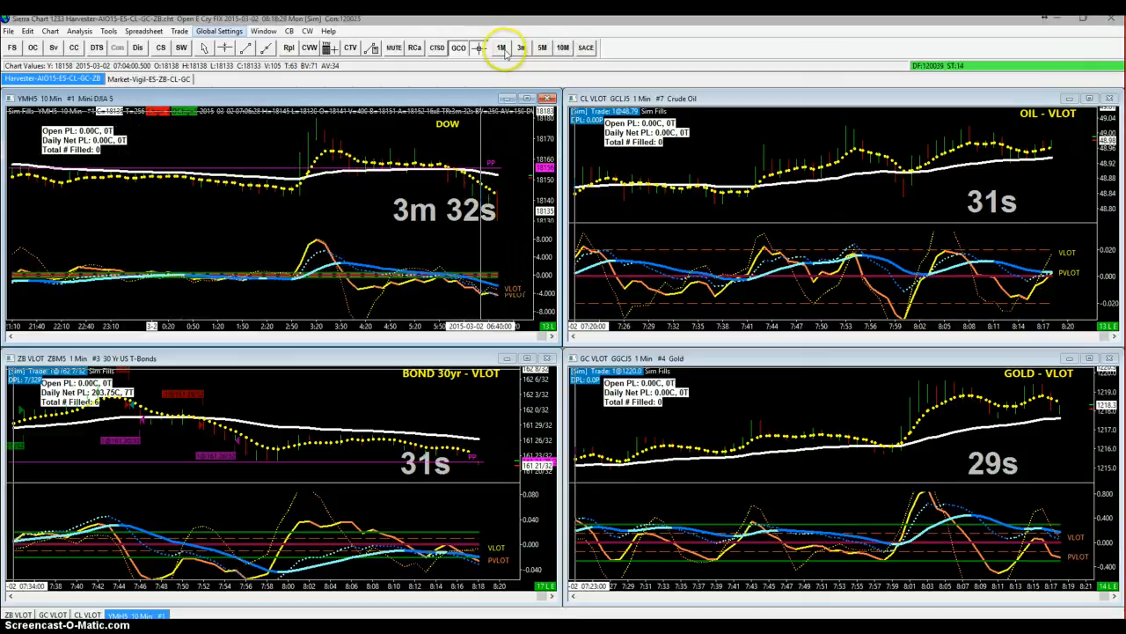
{"action": "left_click", "coordinate": [499, 47]}
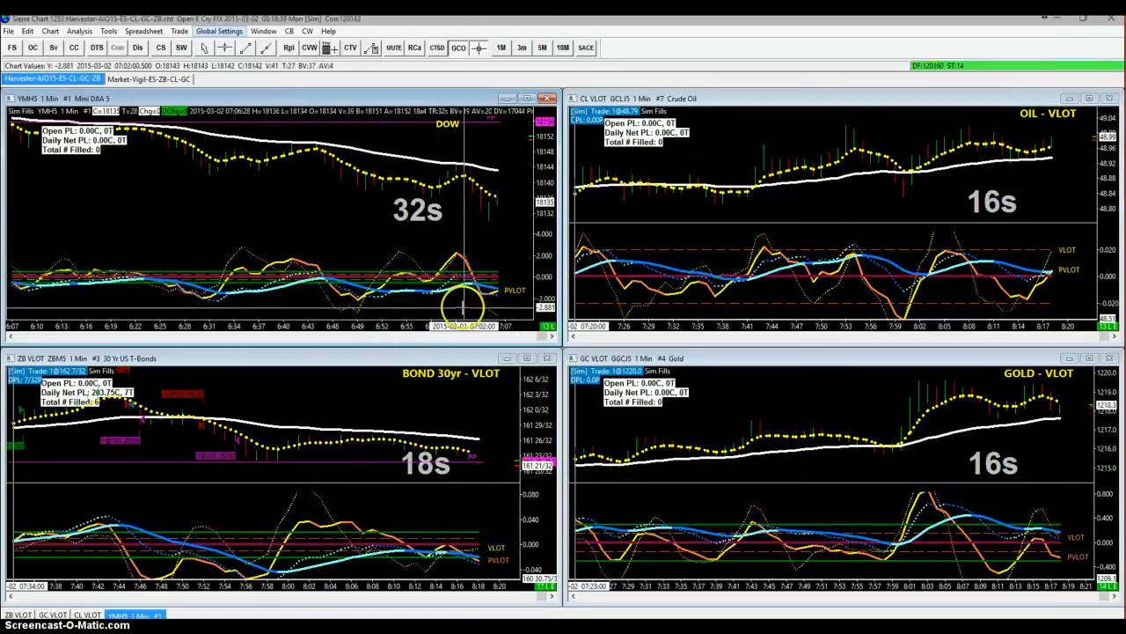
{"action": "left_click", "coordinate": [500, 47]}
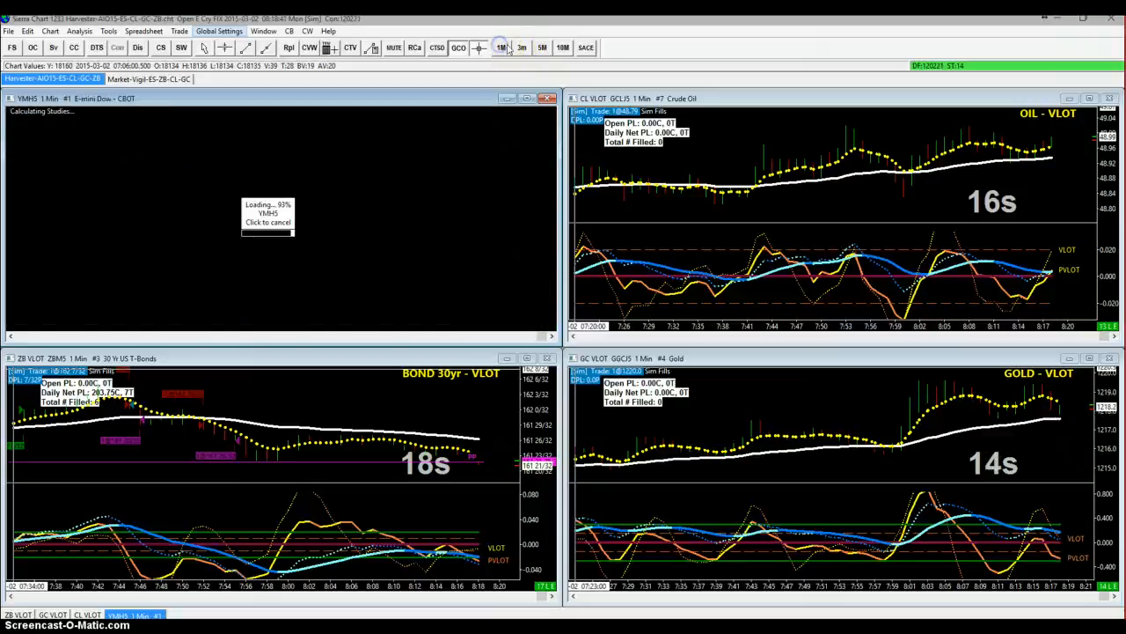
{"action": "left_click", "coordinate": [542, 48]}
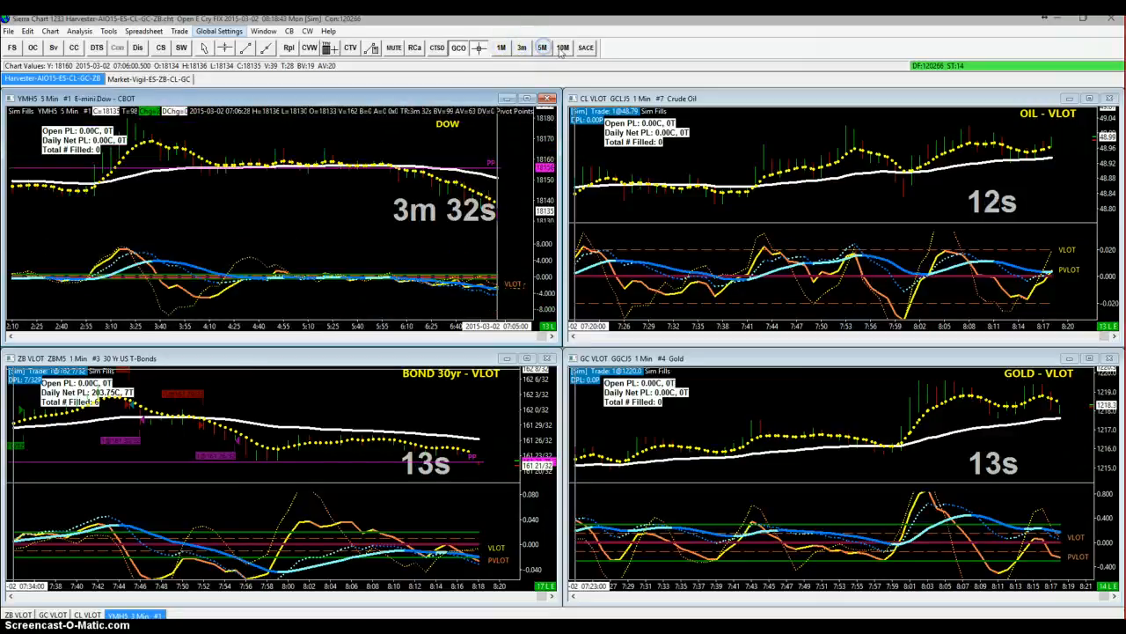
{"action": "left_click", "coordinate": [500, 47]}
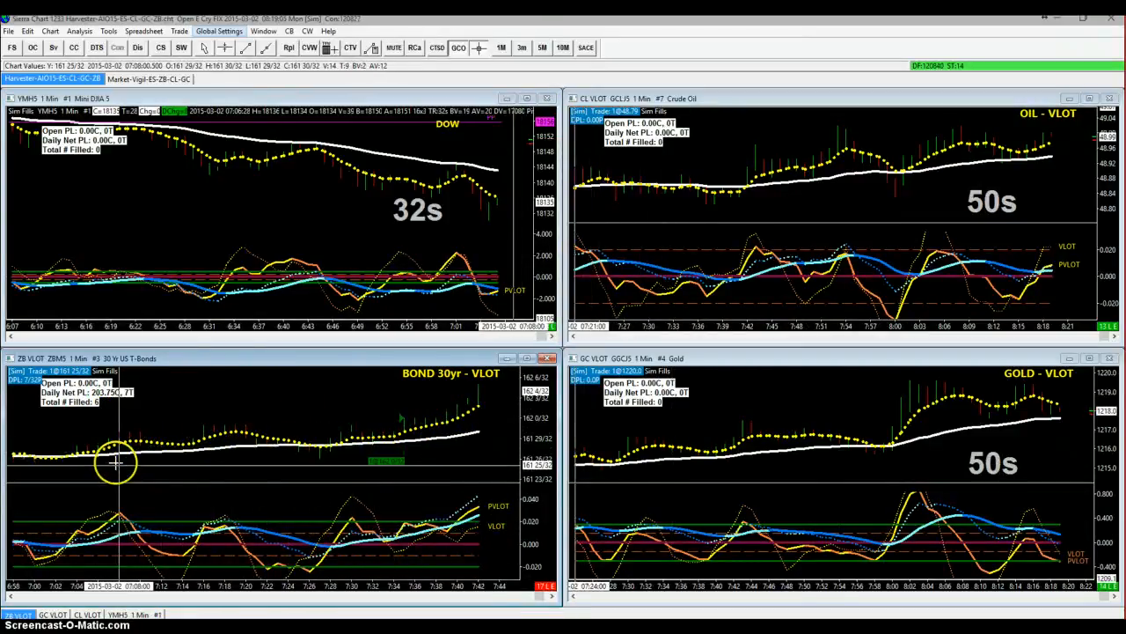
{"action": "mouse_move", "coordinate": [225, 455]}
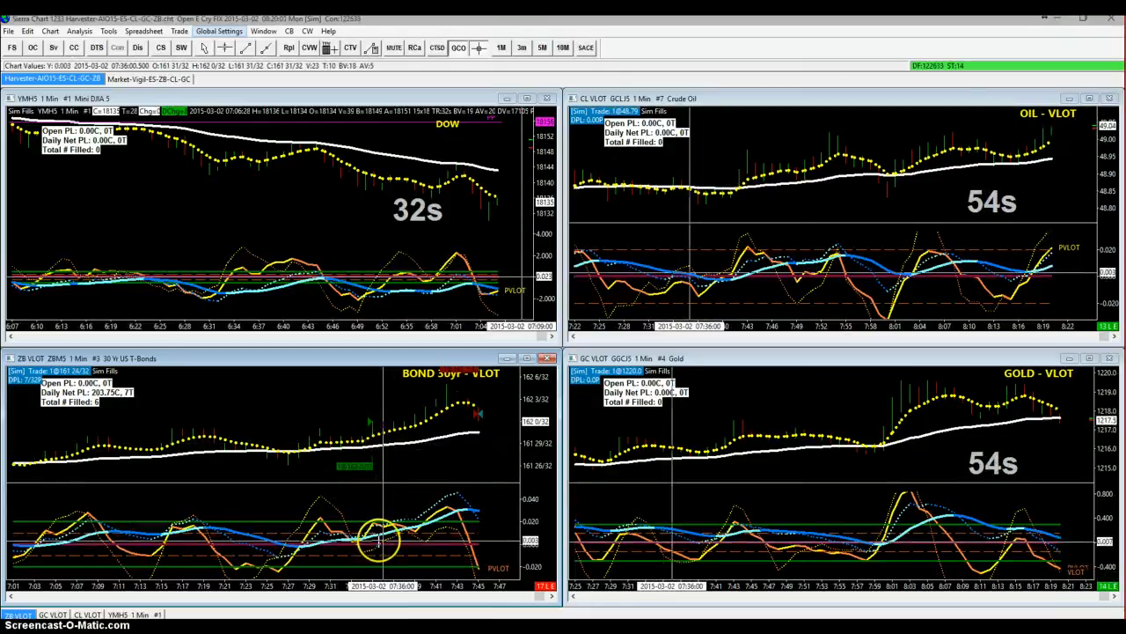
{"action": "mouse_move", "coordinate": [443, 428]}
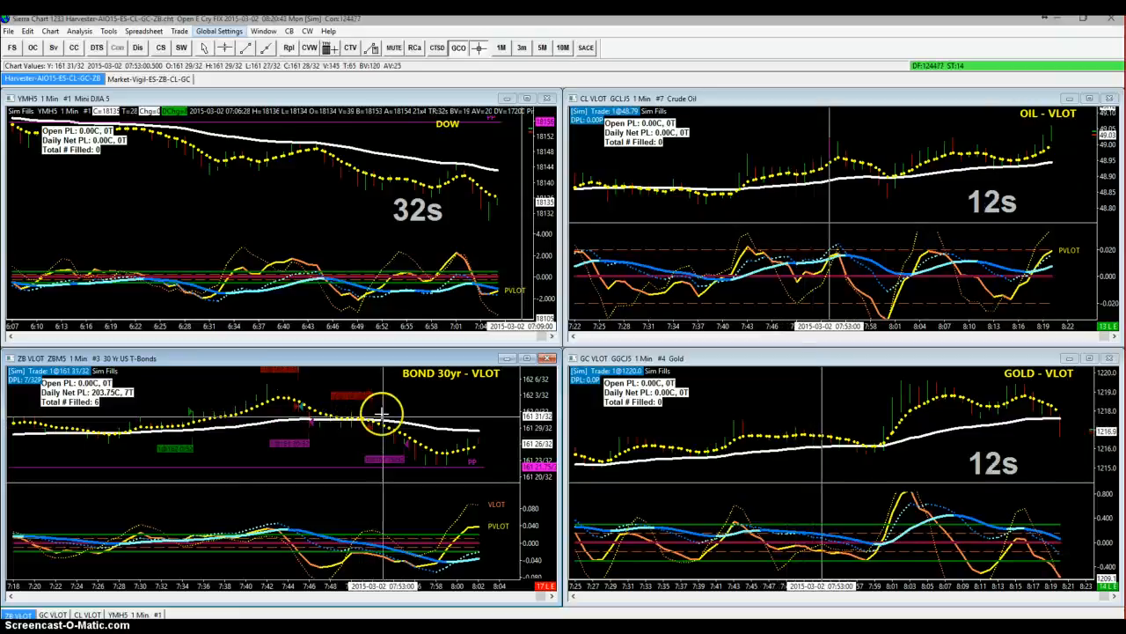
{"action": "mouse_move", "coordinate": [414, 440]}
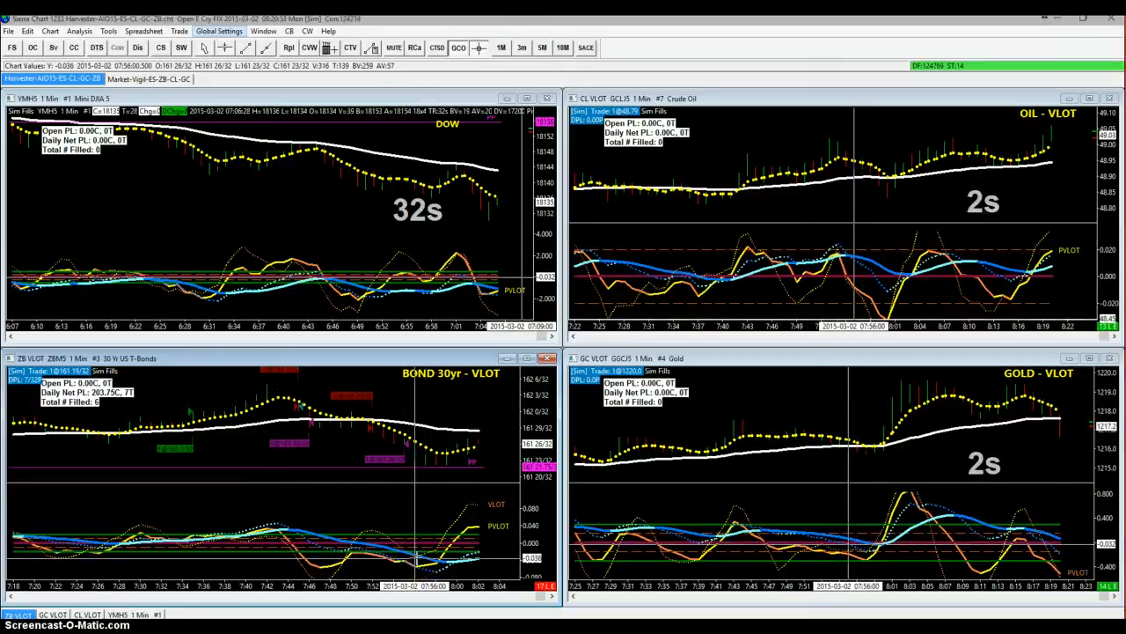
{"action": "left_click", "coordinate": [500, 48]}
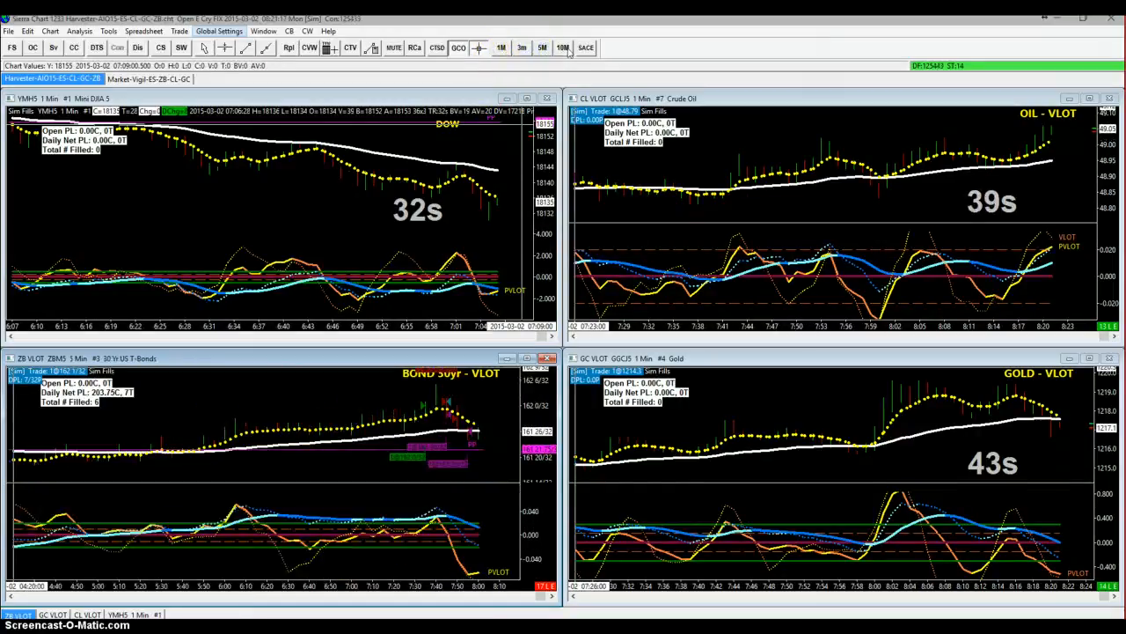
{"action": "left_click", "coordinate": [563, 48]}
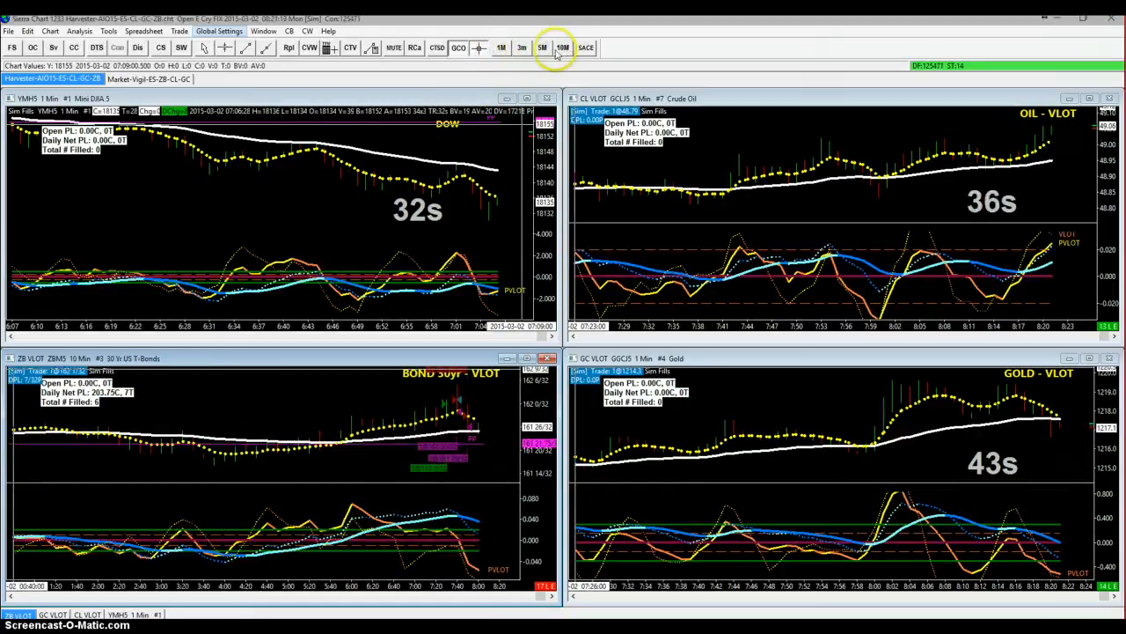
{"action": "left_click", "coordinate": [521, 48]}
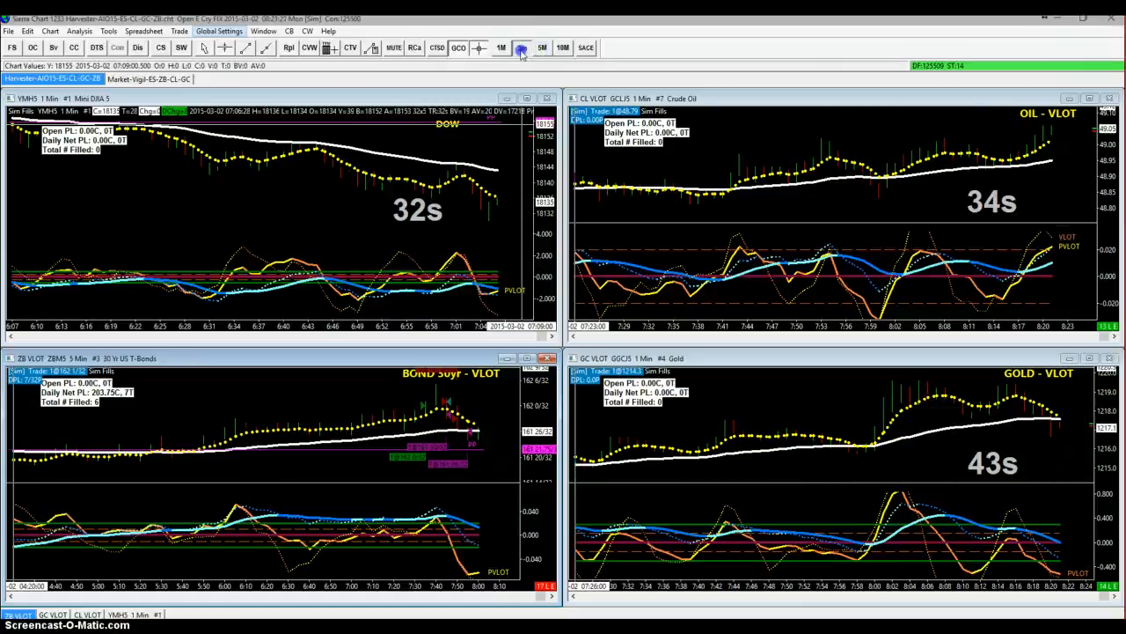
{"action": "left_click", "coordinate": [500, 47]}
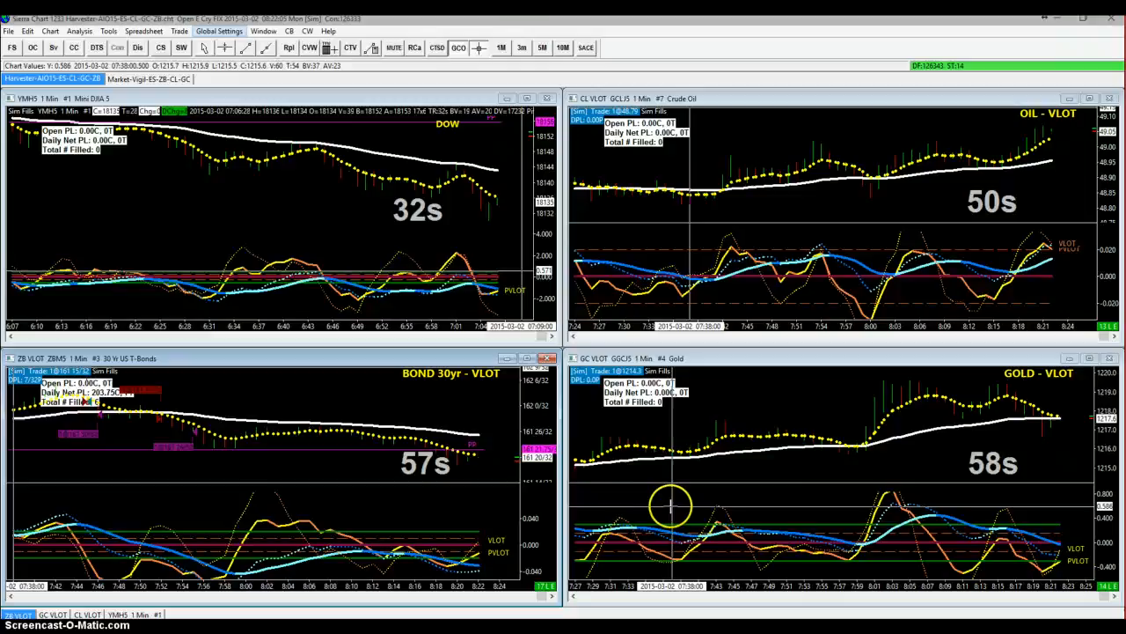
{"action": "mouse_move", "coordinate": [343, 227]}
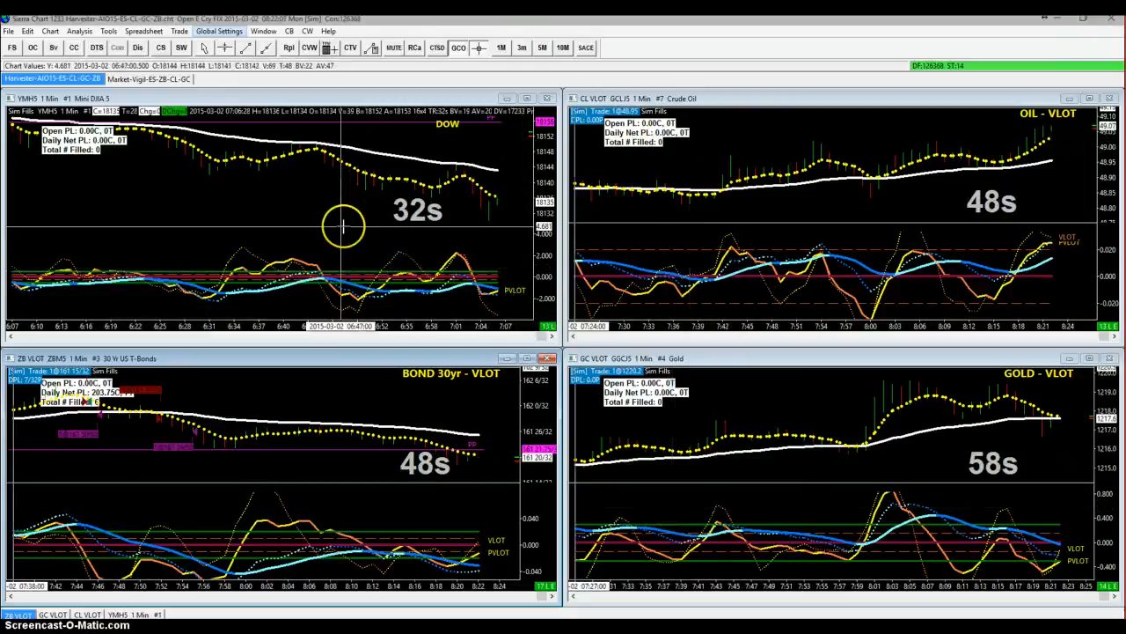